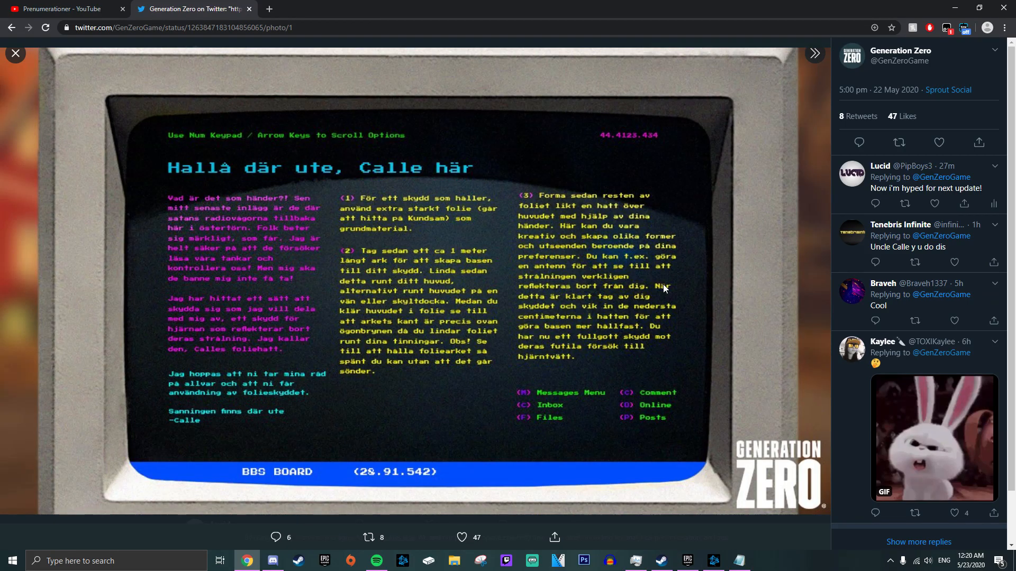
mouse_move(649, 279)
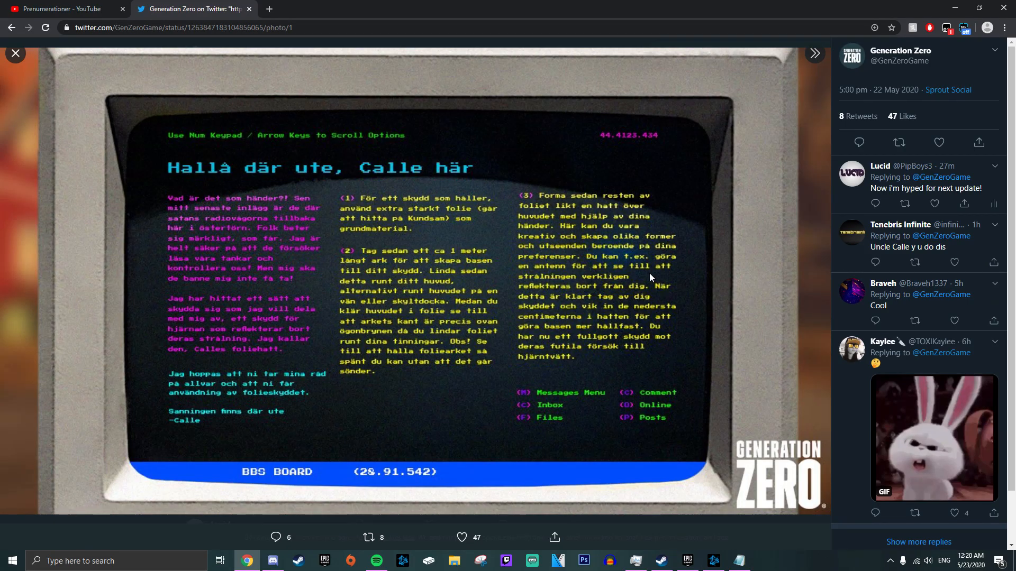
mouse_move(724, 240)
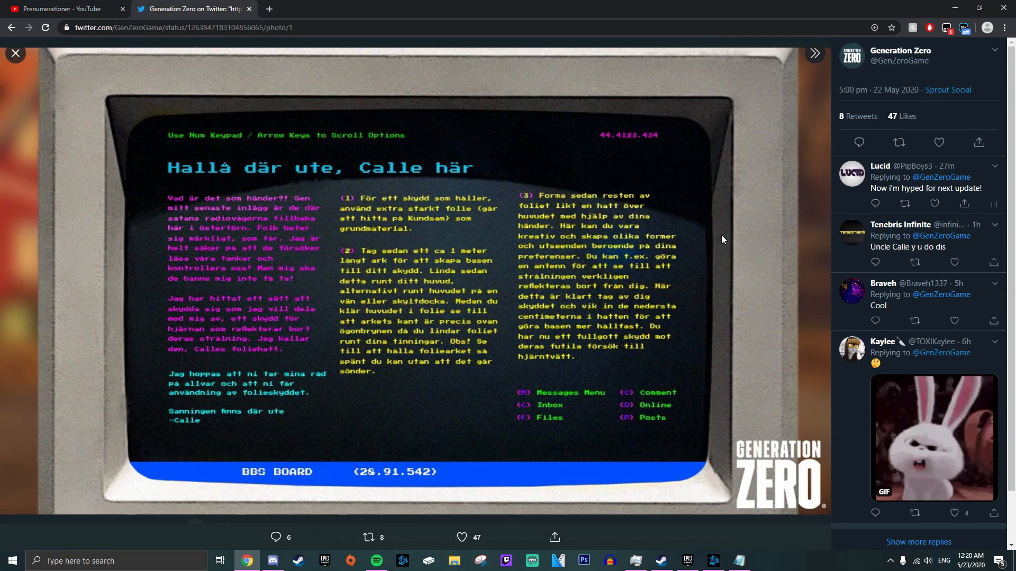
mouse_move(773, 244)
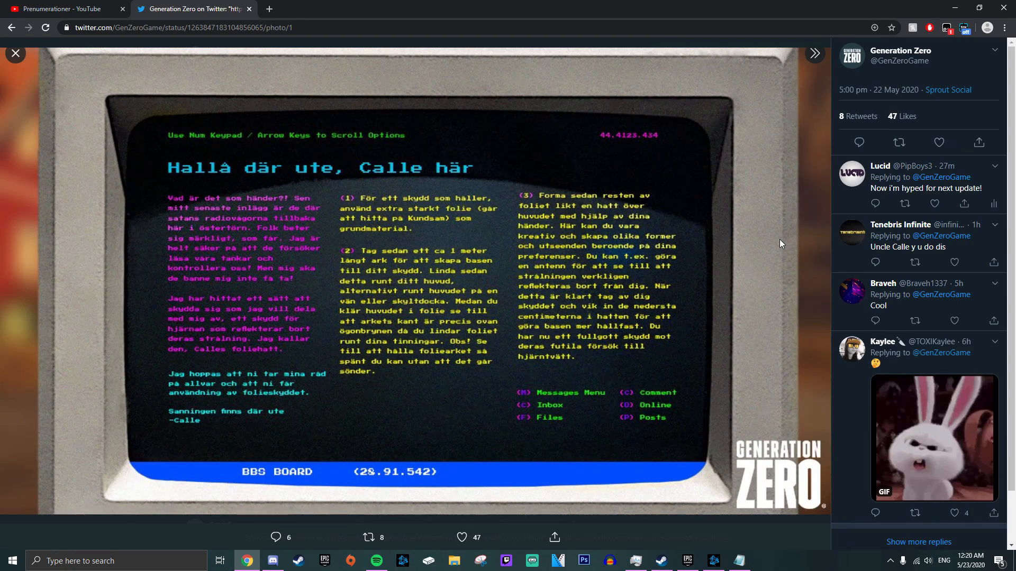
mouse_move(760, 201)
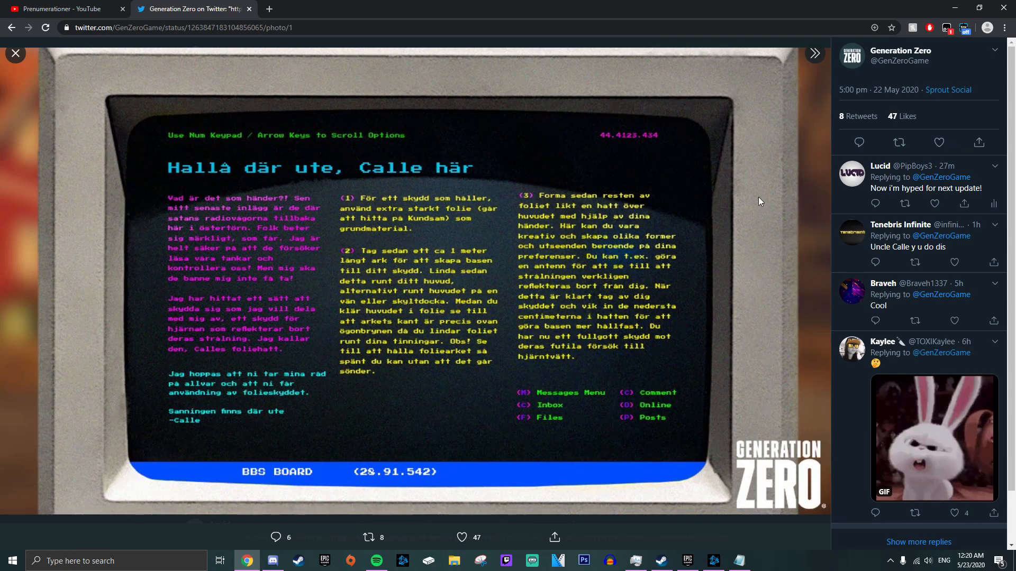
mouse_move(743, 195)
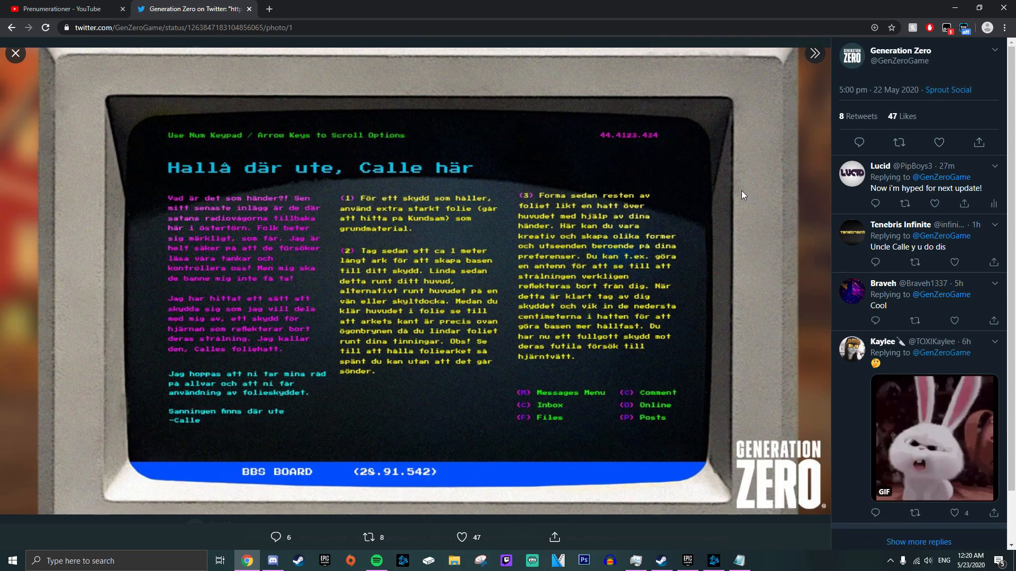
mouse_move(775, 163)
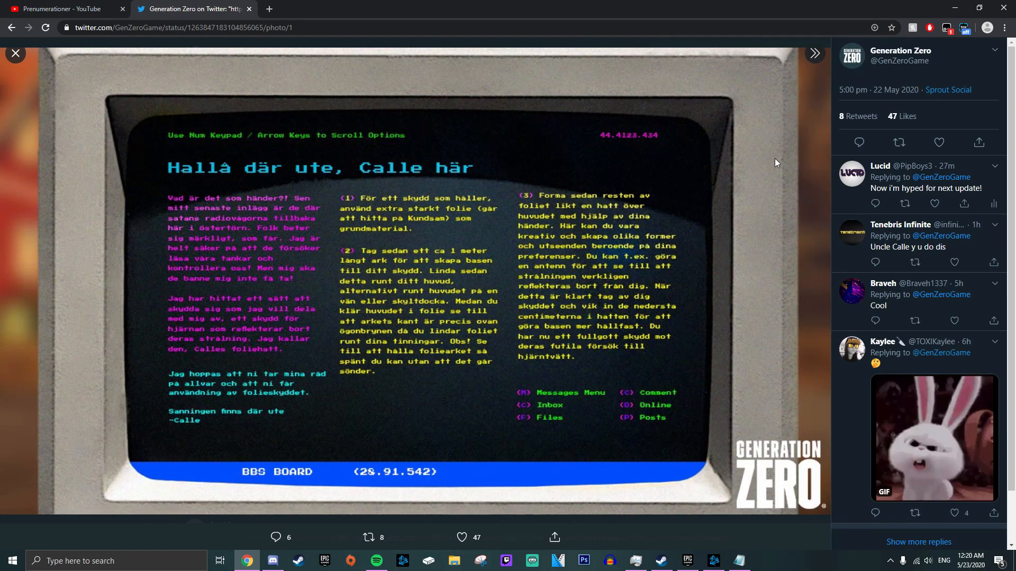
mouse_move(753, 462)
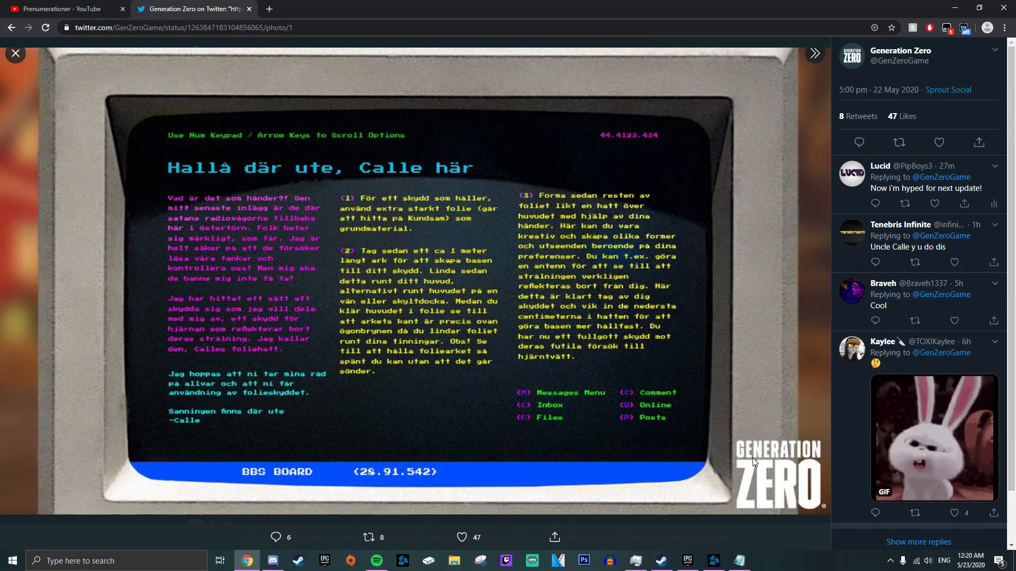
mouse_move(767, 420)
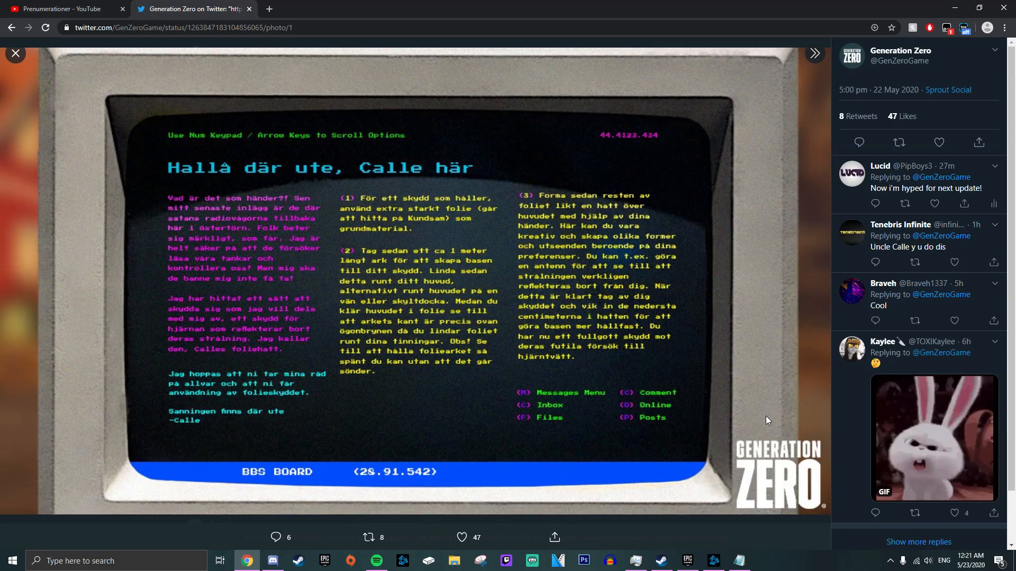
mouse_move(760, 489)
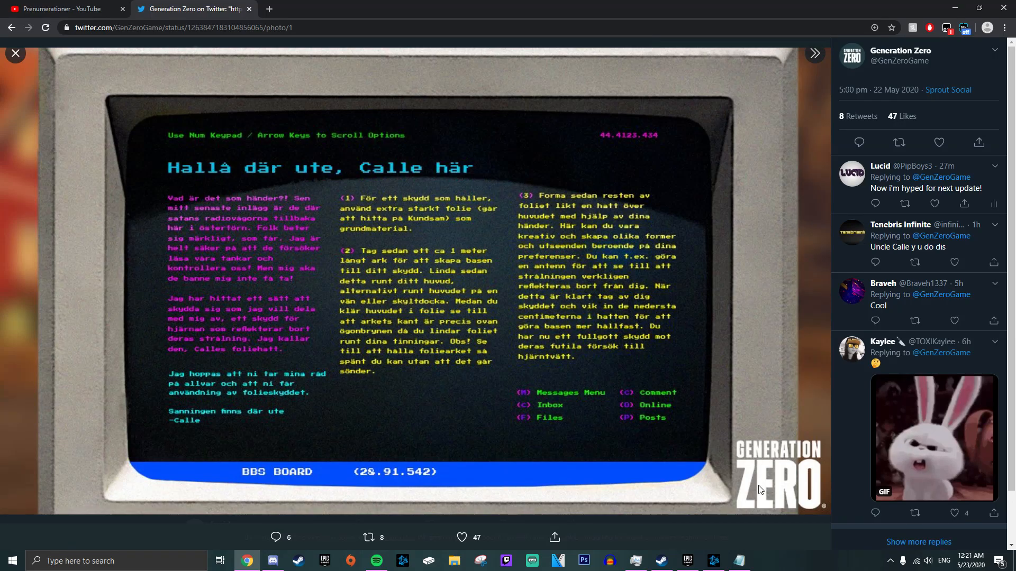
mouse_move(741, 553)
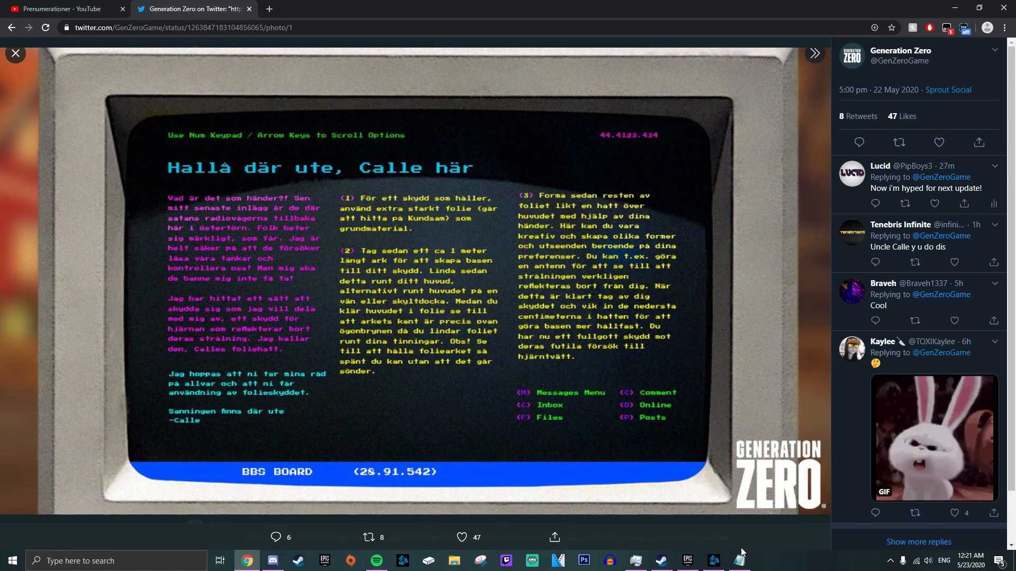
- Move the Notepad translation to the screen's left so the image's yellow third column shows
left_click(739, 561)
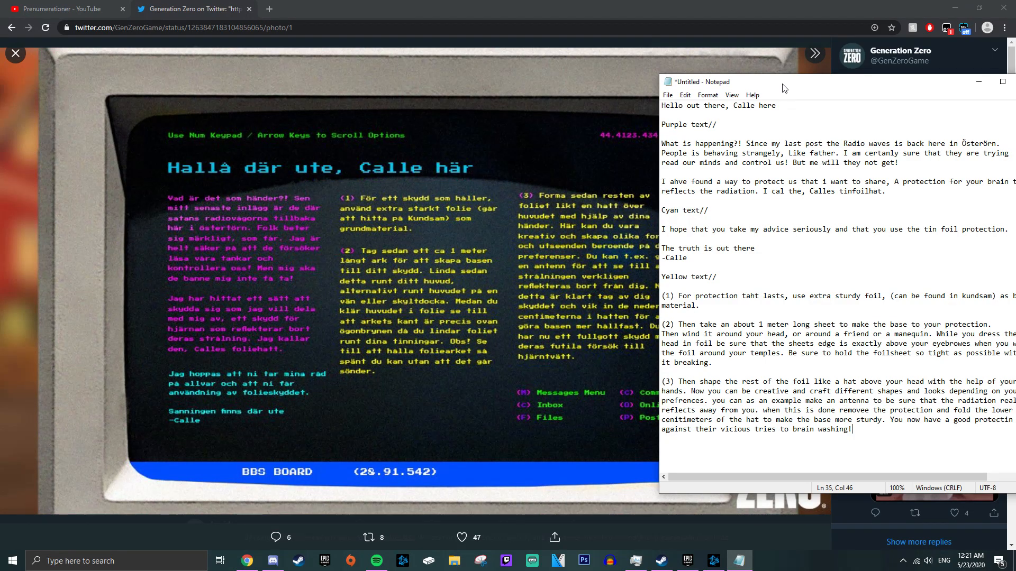
mouse_move(815, 91)
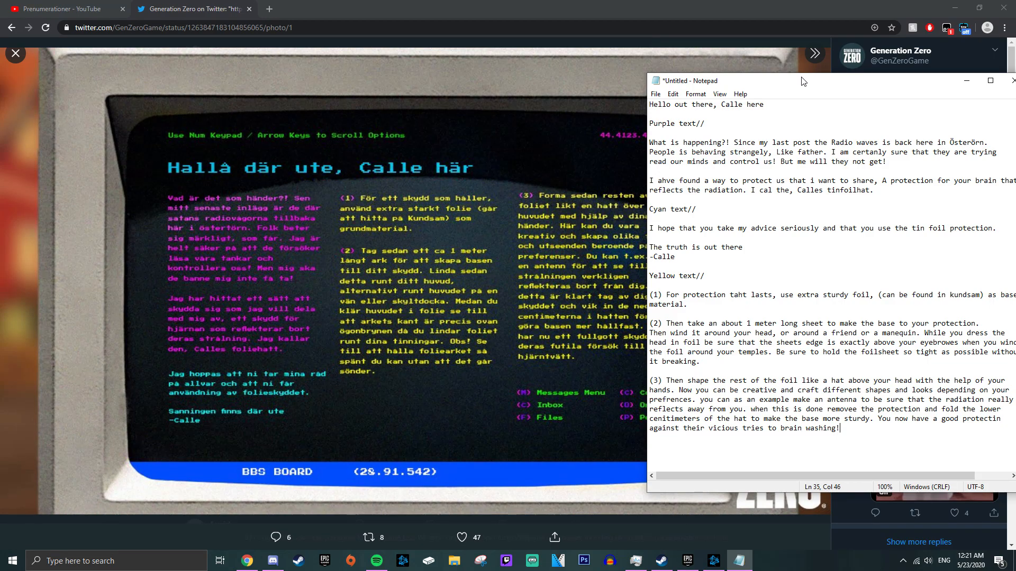
mouse_move(801, 76)
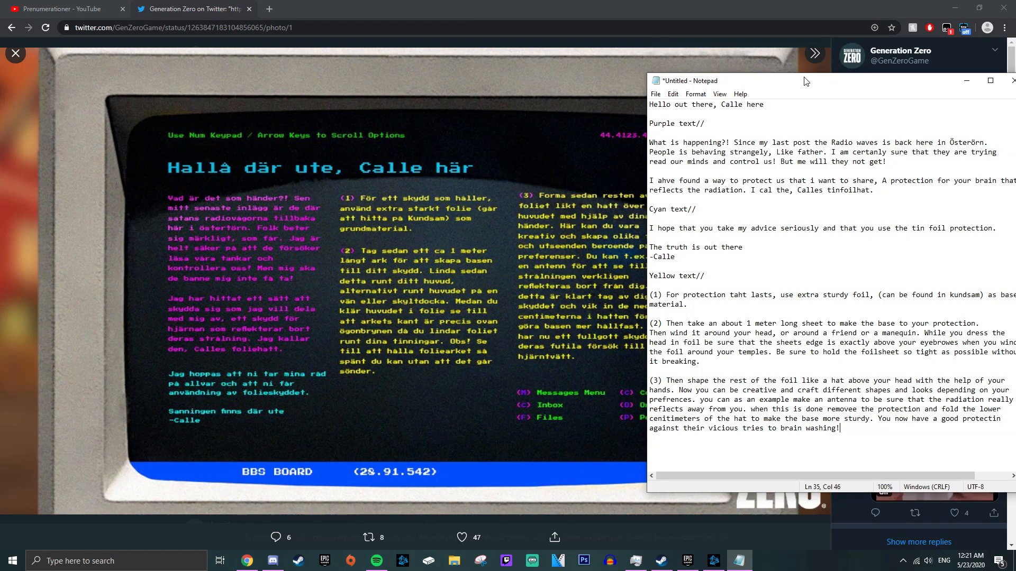
mouse_move(760, 102)
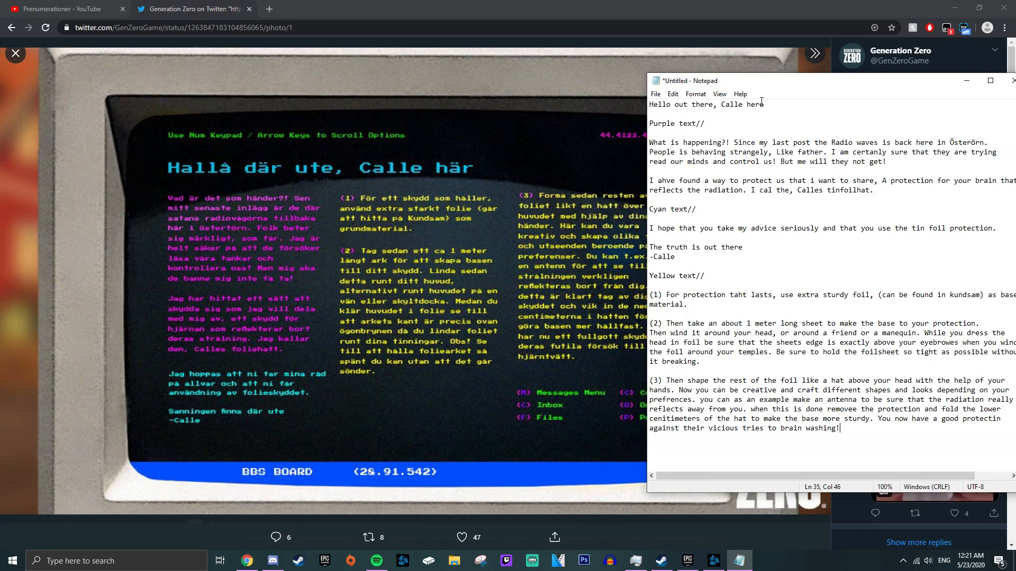
mouse_move(772, 101)
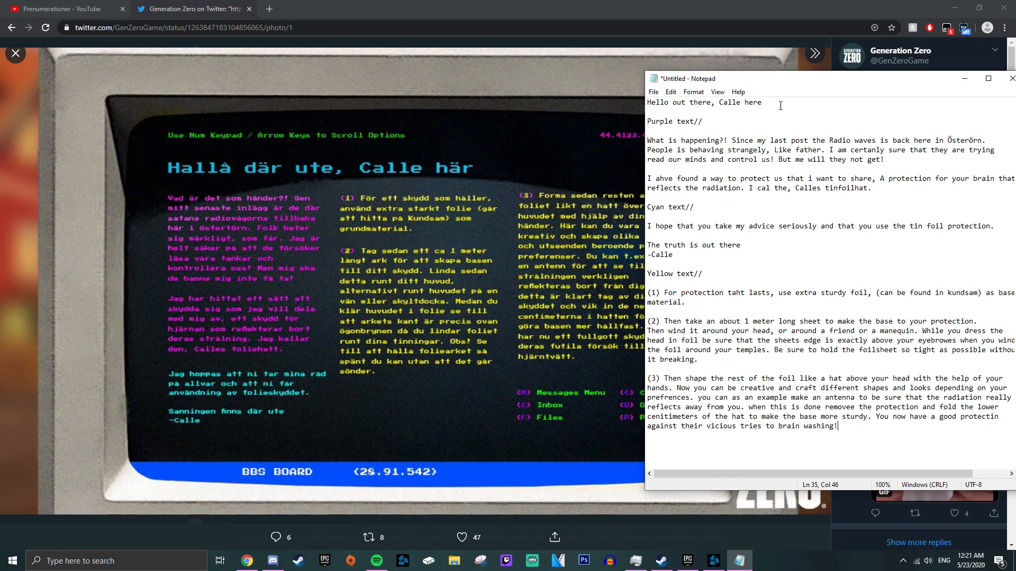
mouse_move(791, 145)
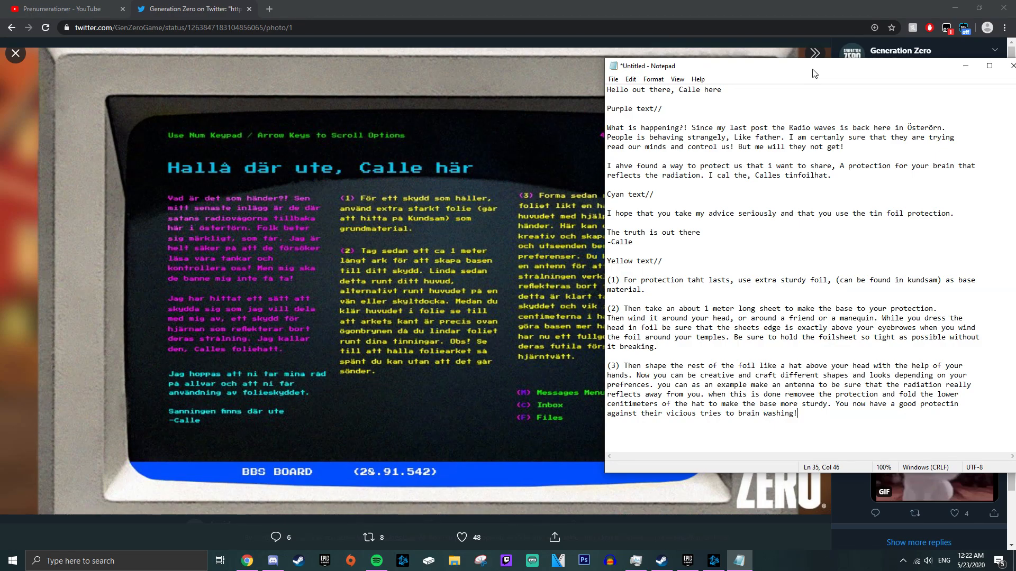
mouse_move(808, 75)
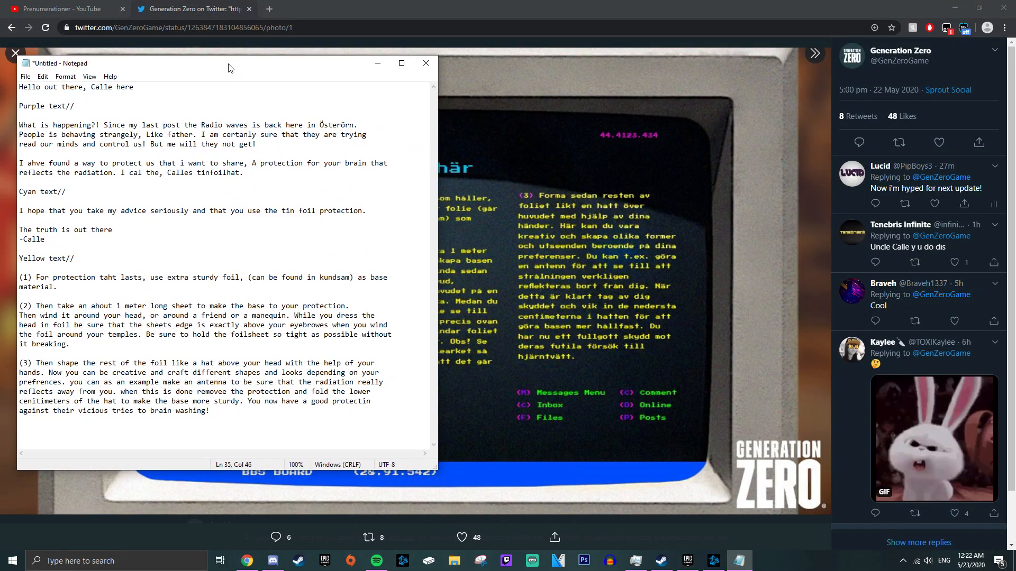
left_click(209, 411)
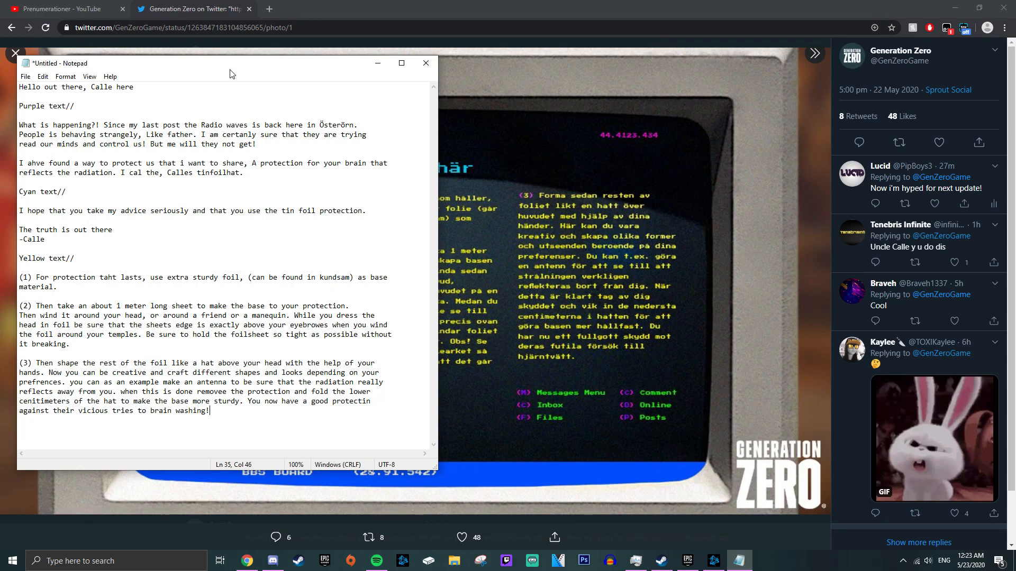
left_click_drag(230, 73, 253, 66)
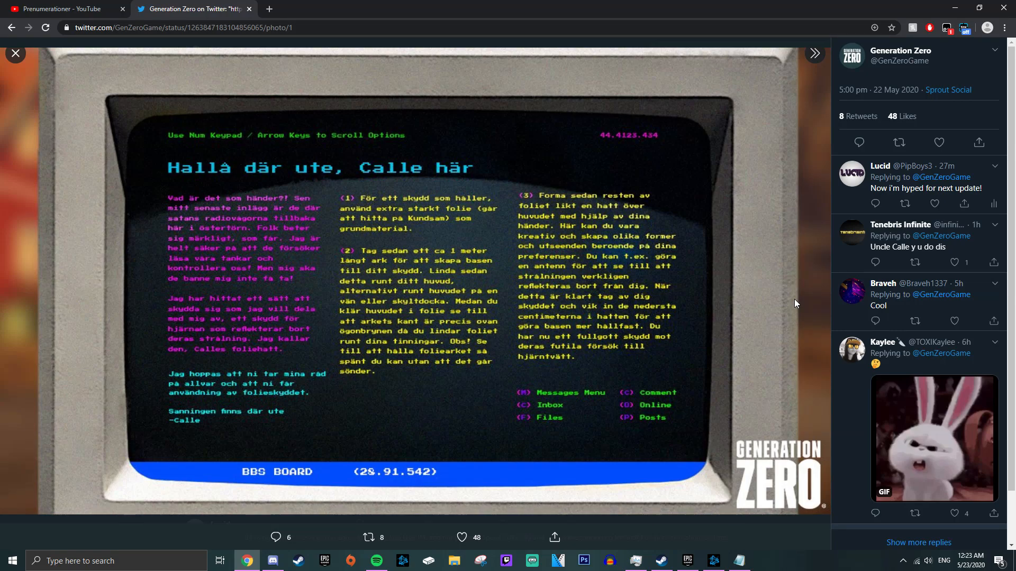
mouse_move(803, 324)
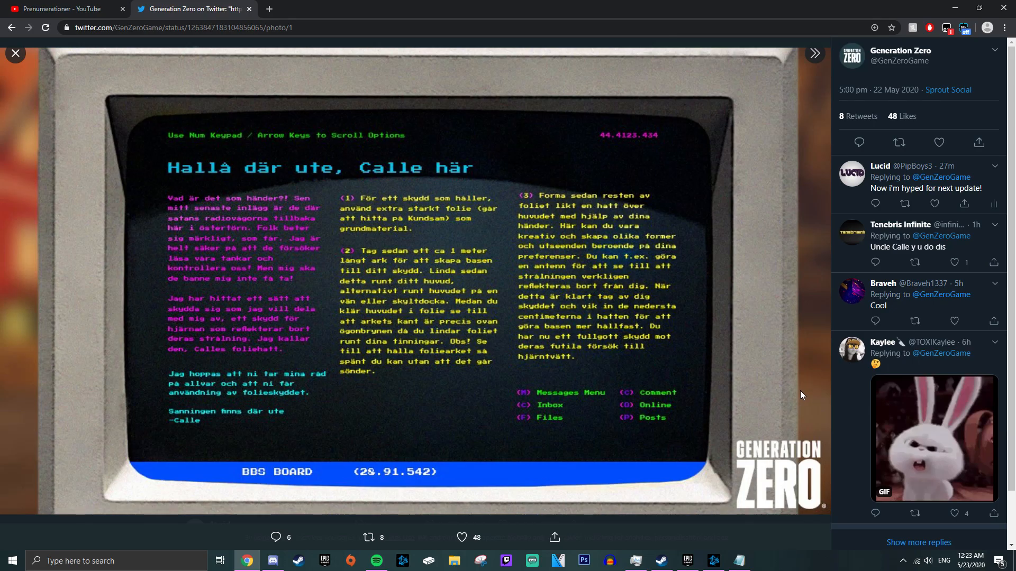
mouse_move(807, 387)
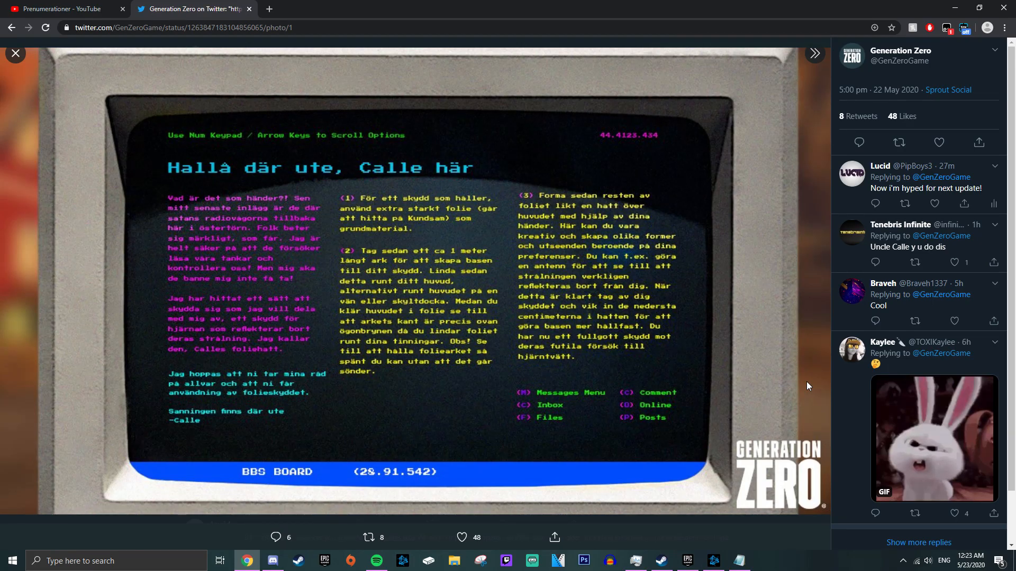
mouse_move(843, 452)
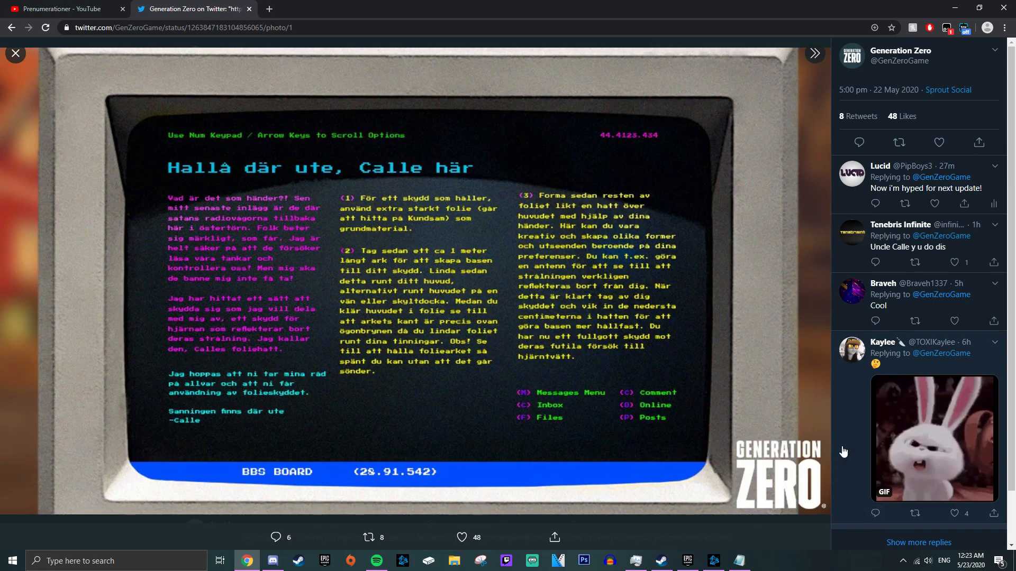
mouse_move(815, 417)
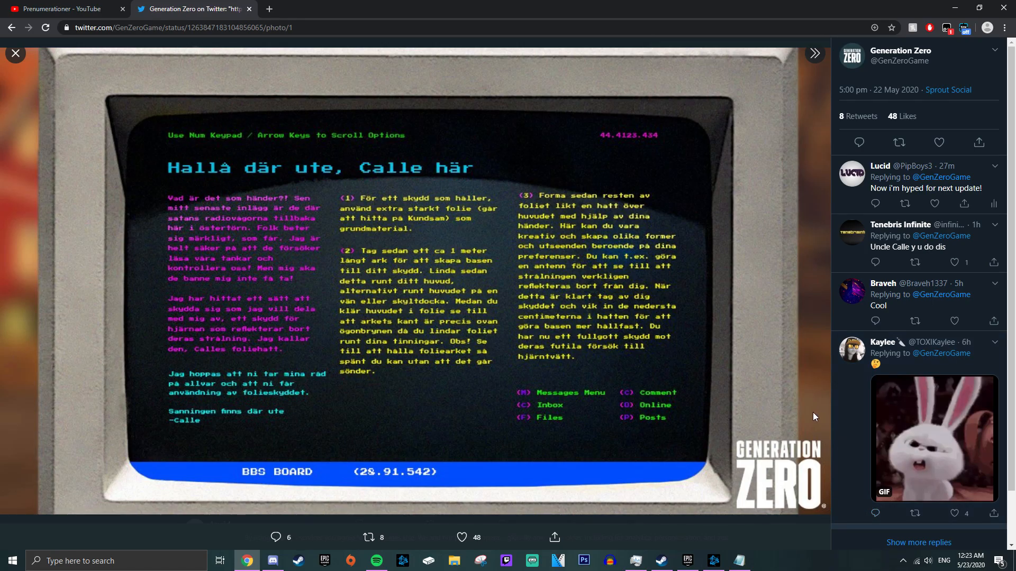